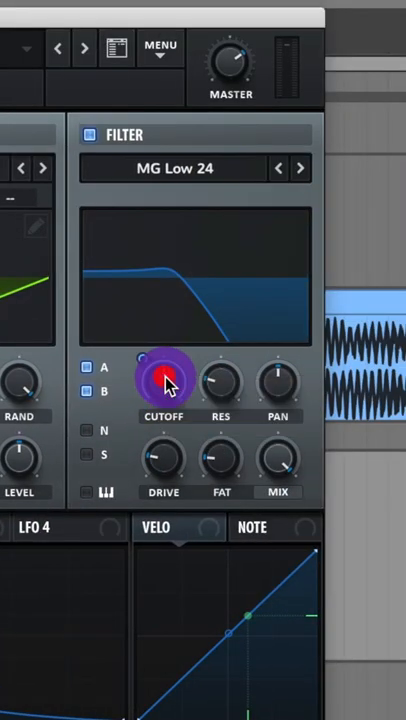
# Drag the modulation ring on the MG Low 24 cutoff knob to change the envelope's sweep depth
pyautogui.moveTo(163, 383); pyautogui.dragTo(175, 400)
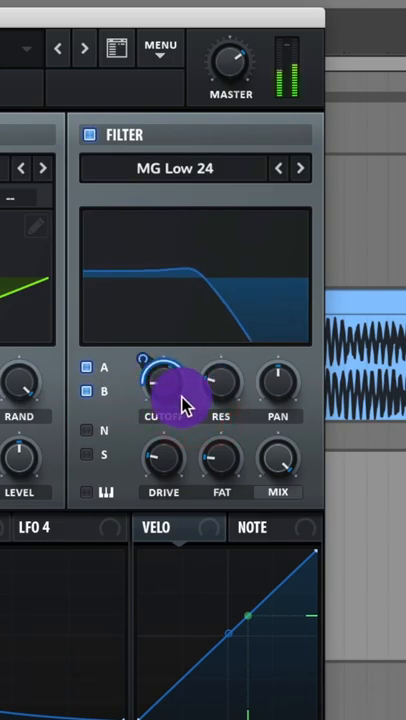